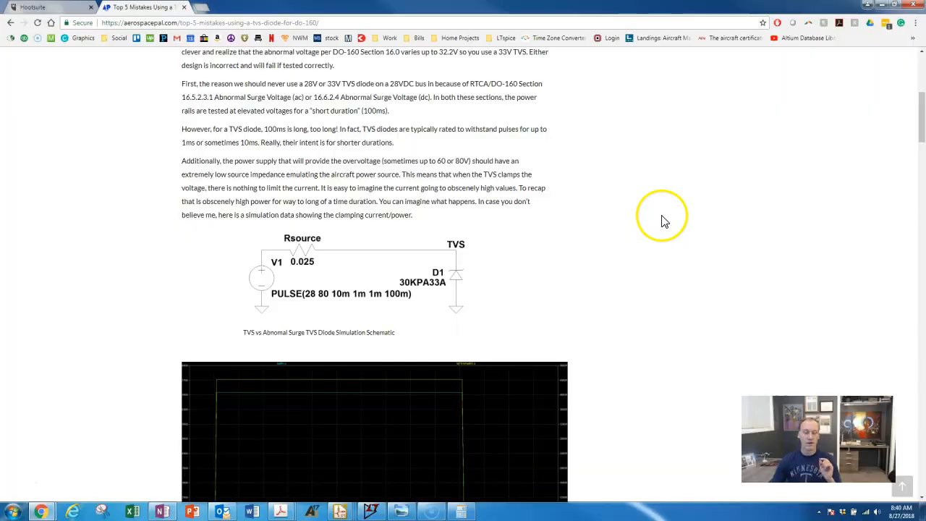
scroll("down", 3)
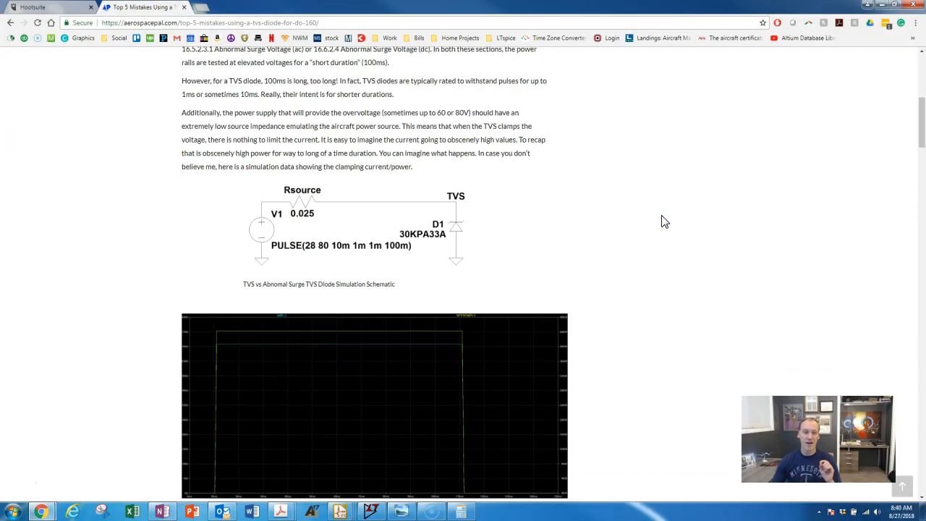
scroll("down", 3)
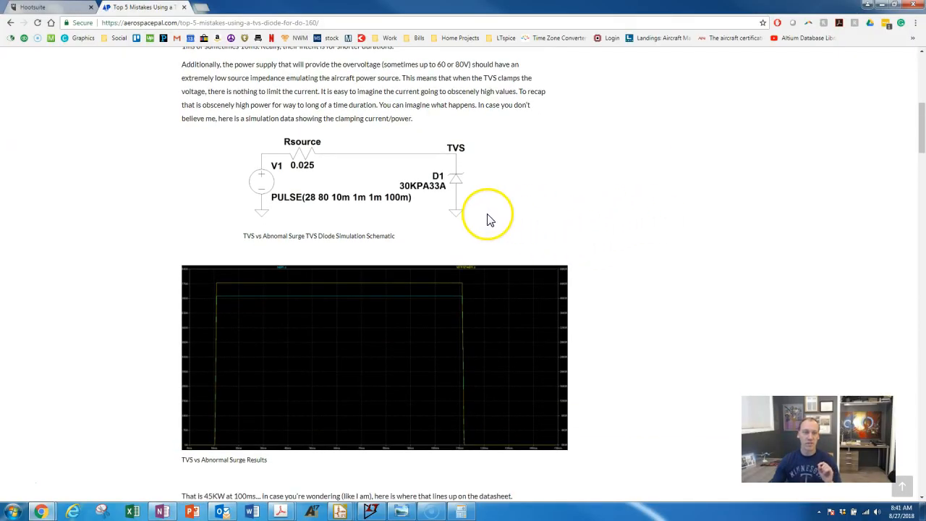
mouse_move(448, 173)
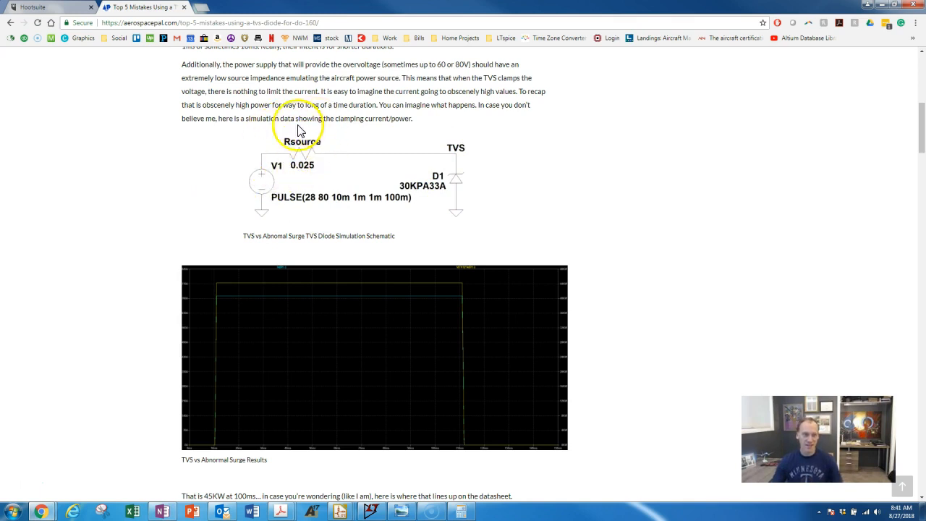
mouse_move(314, 179)
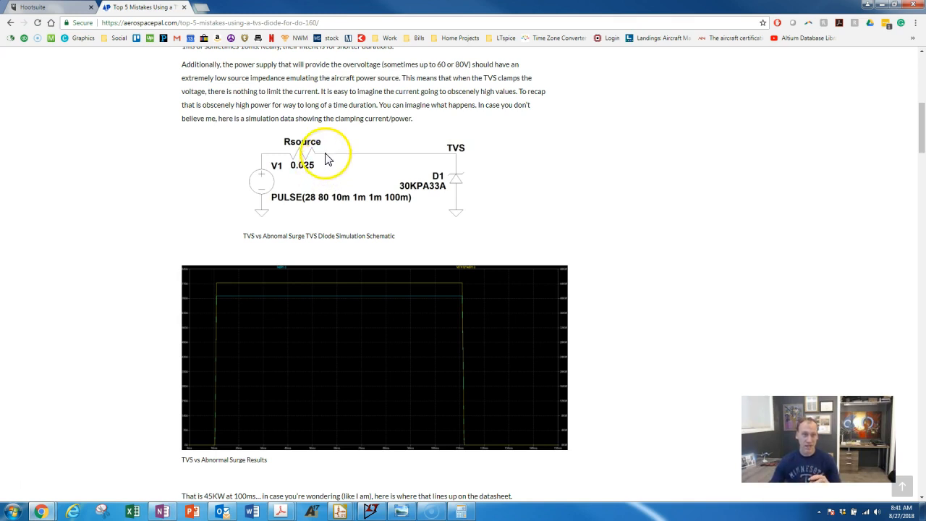
mouse_move(280, 177)
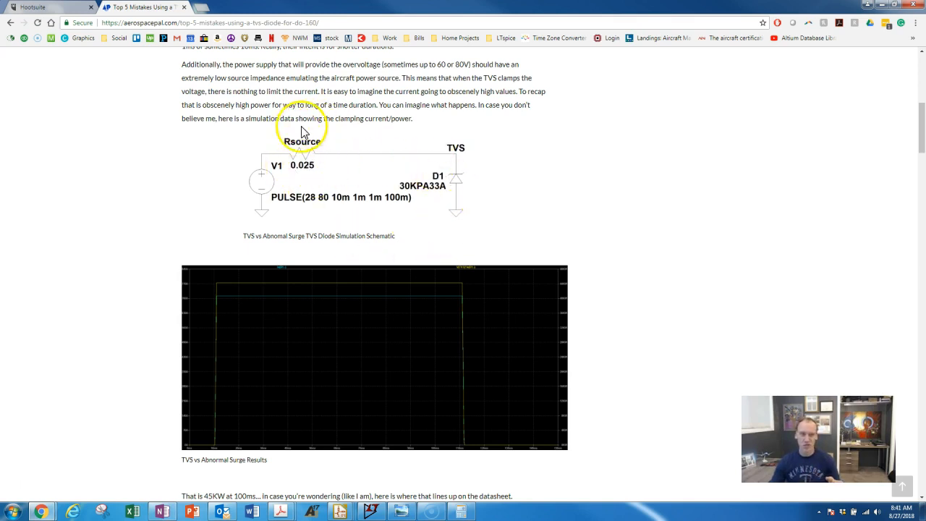
scroll("down", 3)
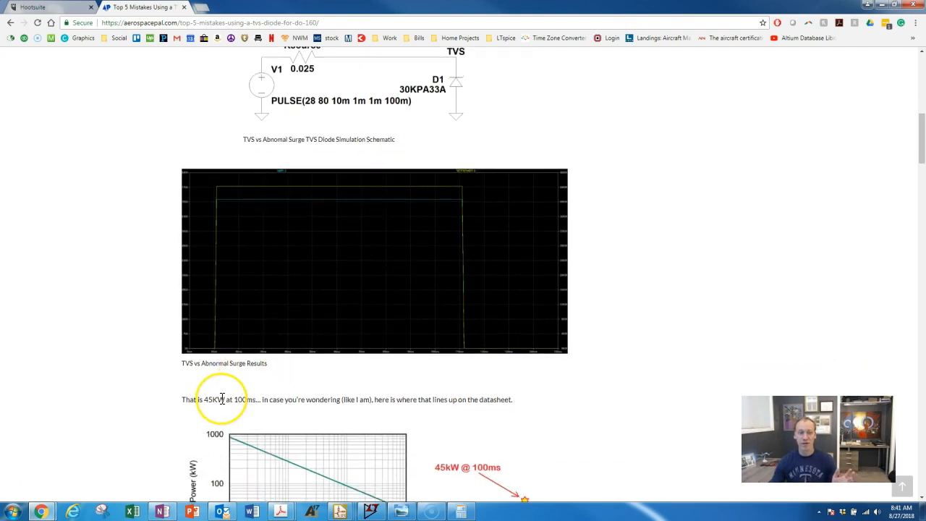
mouse_move(253, 411)
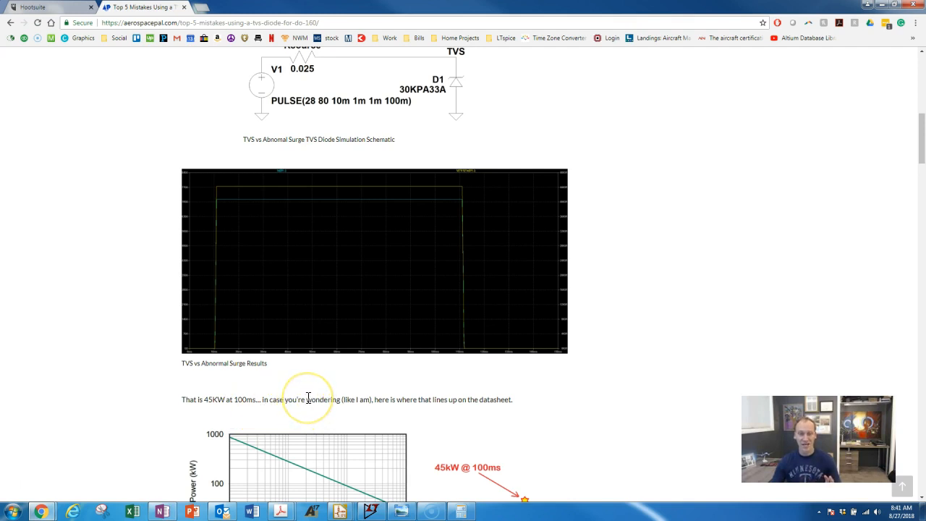
scroll("down", 3)
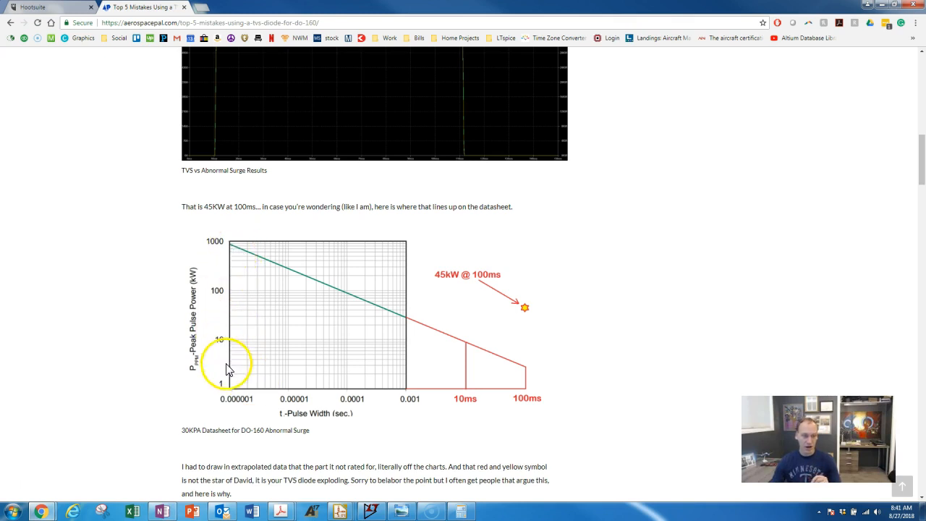
mouse_move(395, 396)
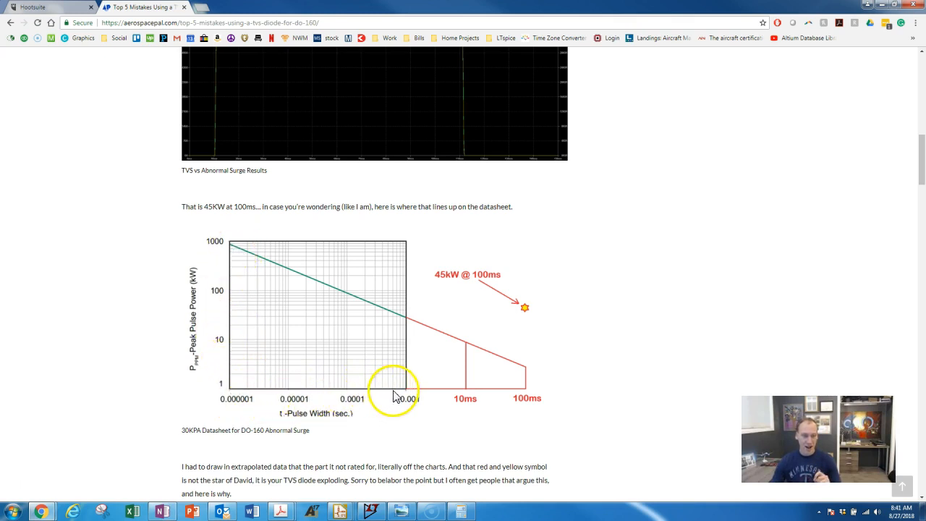
mouse_move(403, 405)
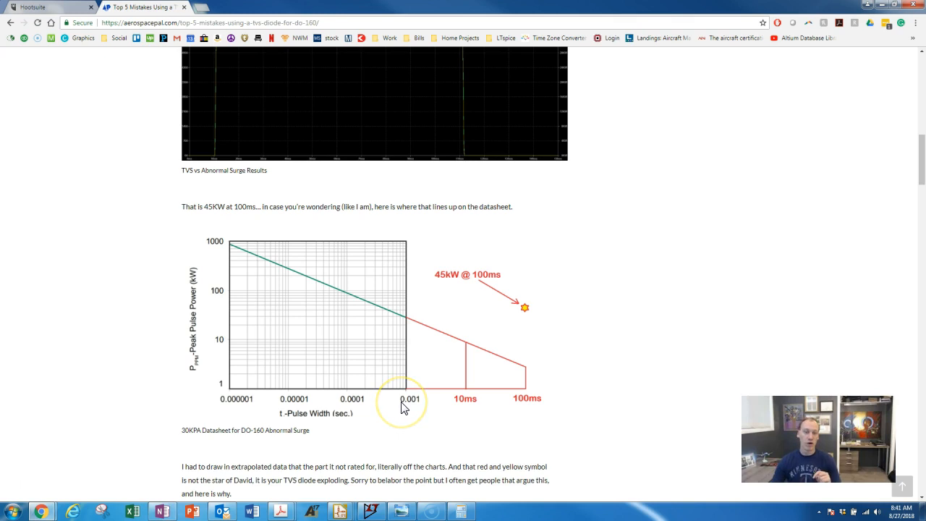
mouse_move(442, 421)
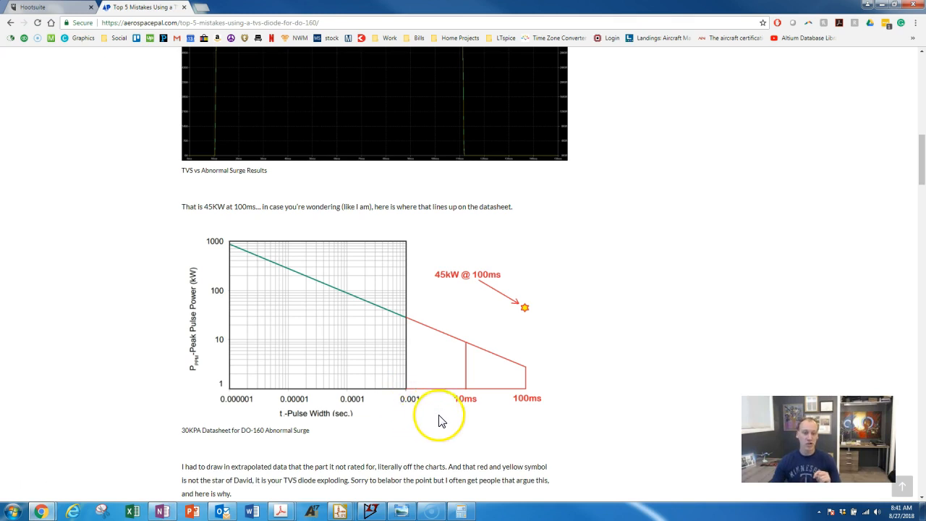
mouse_move(528, 413)
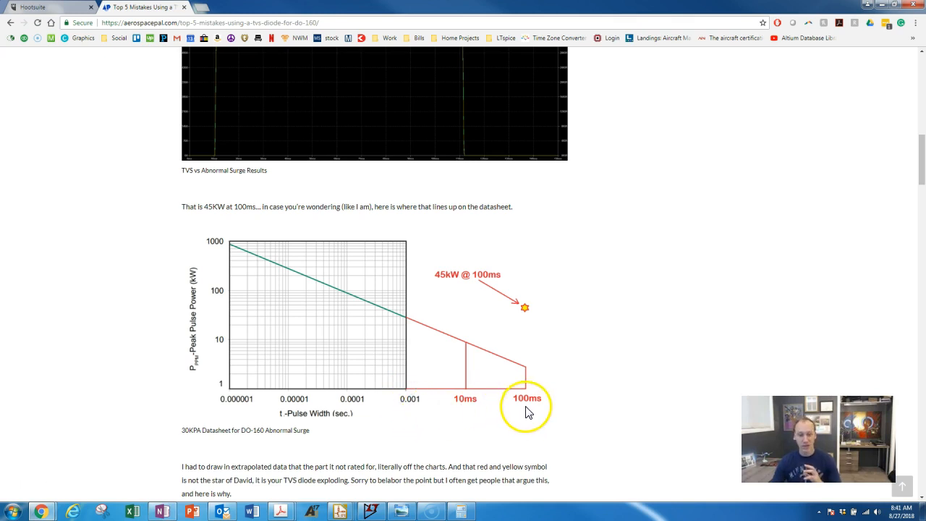
mouse_move(467, 343)
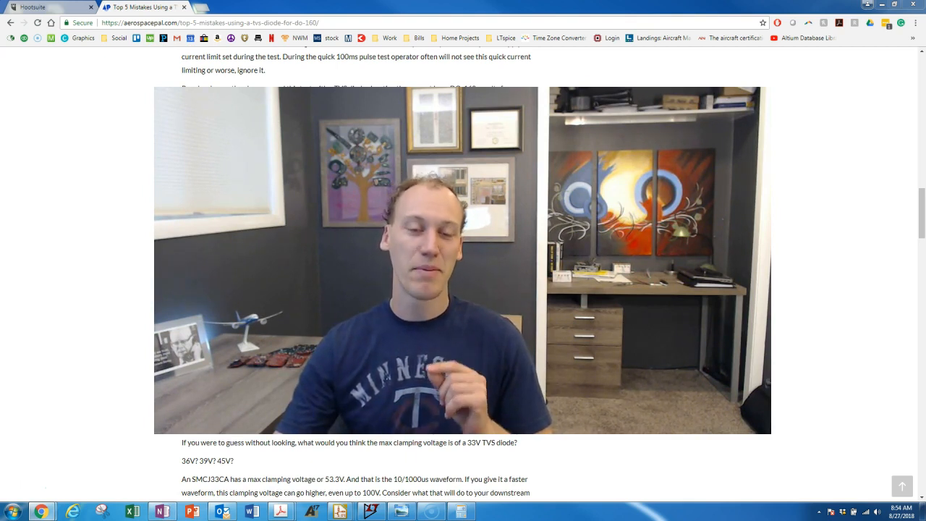
scroll("down", 3)
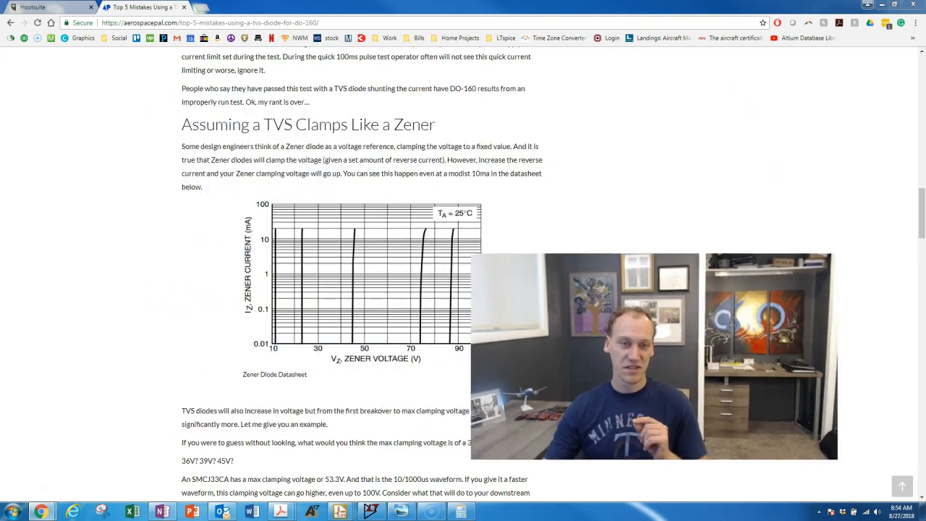
scroll("down", 3)
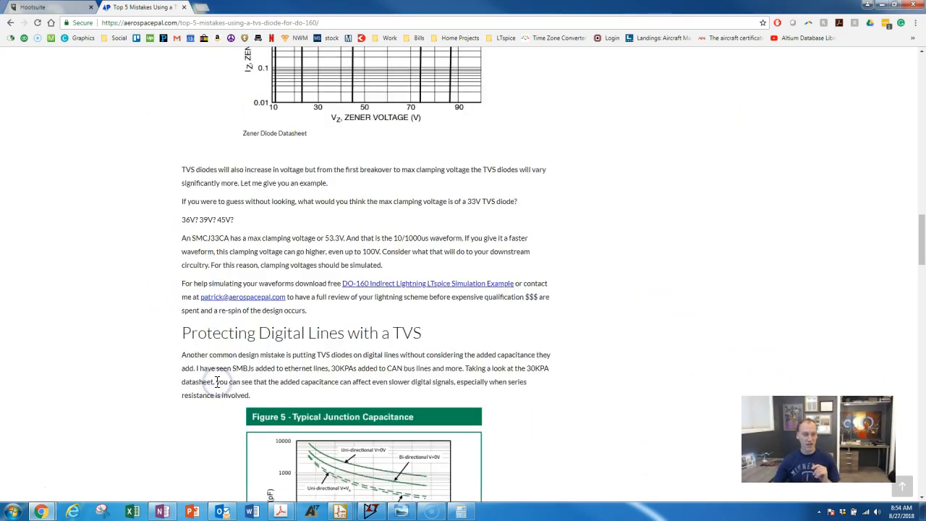
scroll("down", 3)
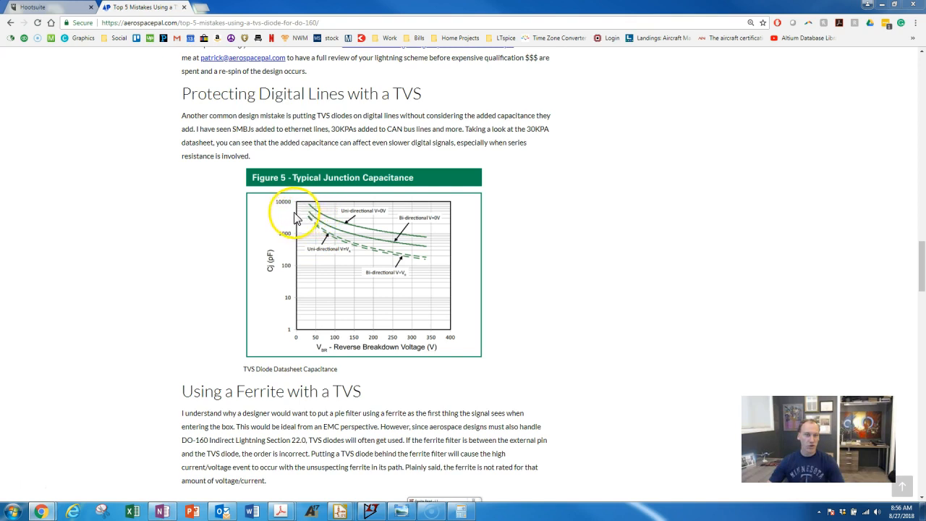
mouse_move(320, 280)
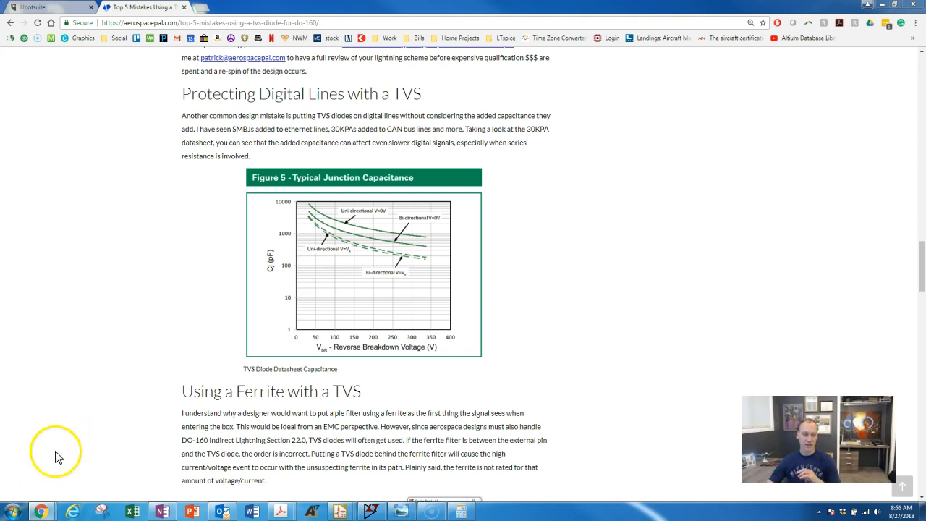
scroll("down", 3)
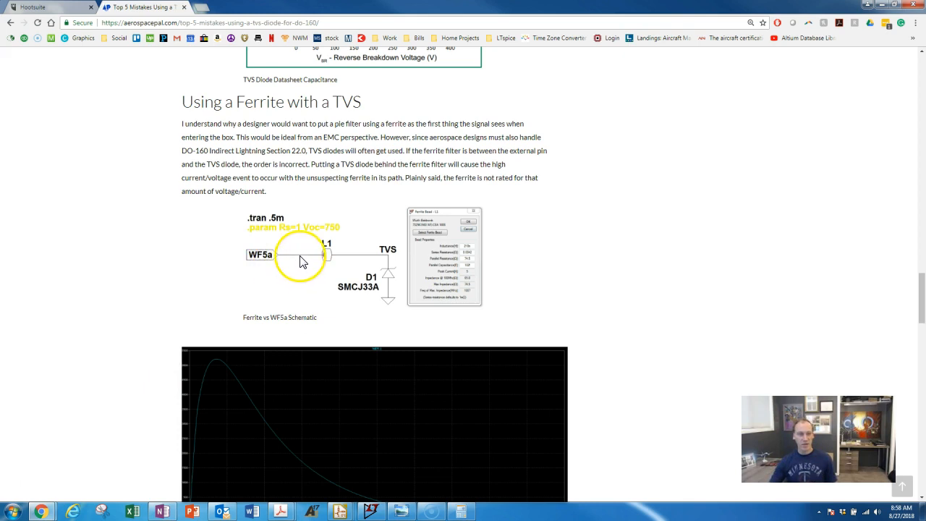
mouse_move(326, 259)
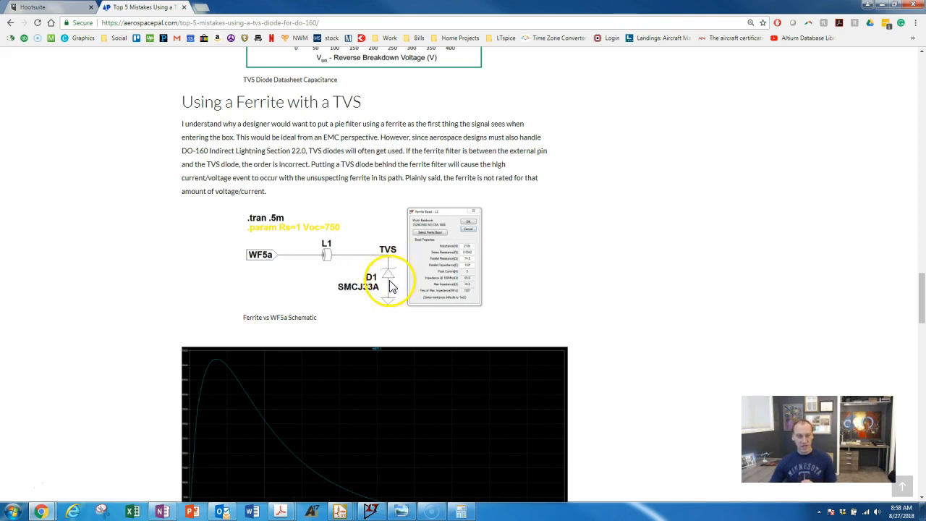
mouse_move(315, 290)
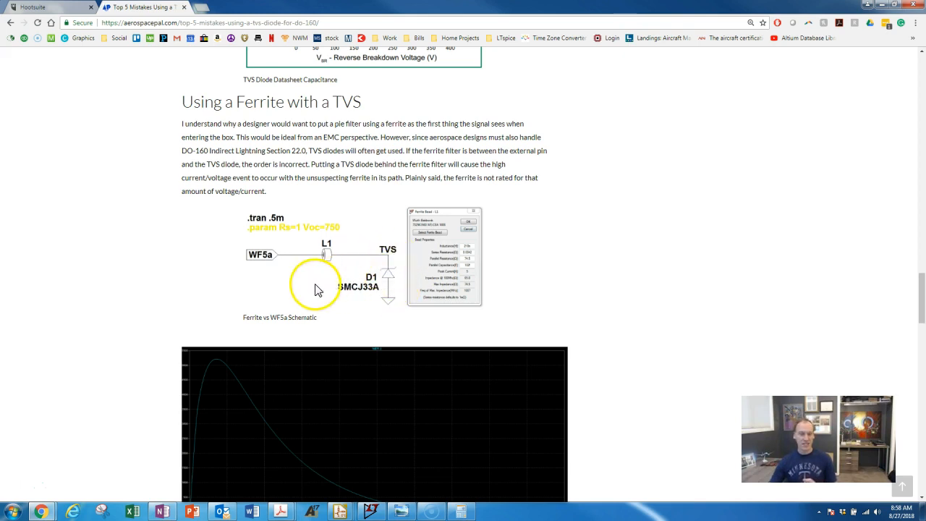
mouse_move(307, 259)
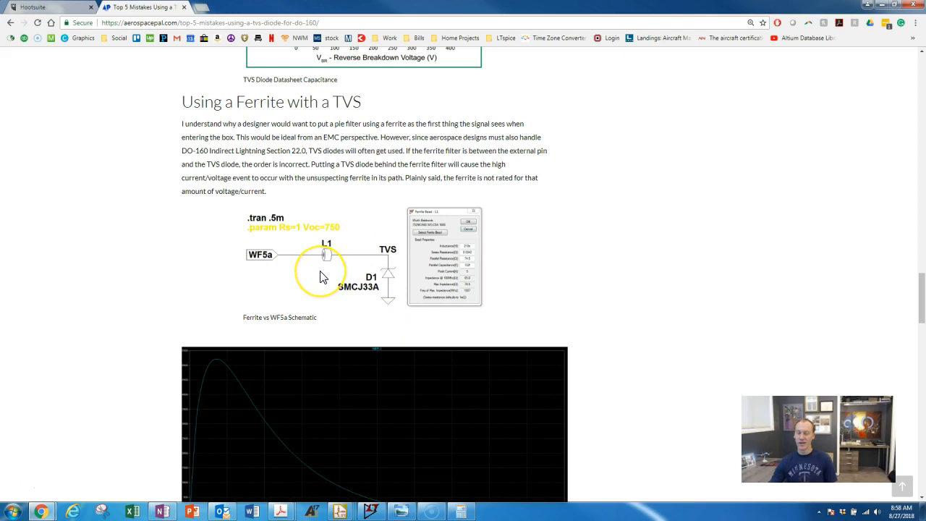
mouse_move(340, 276)
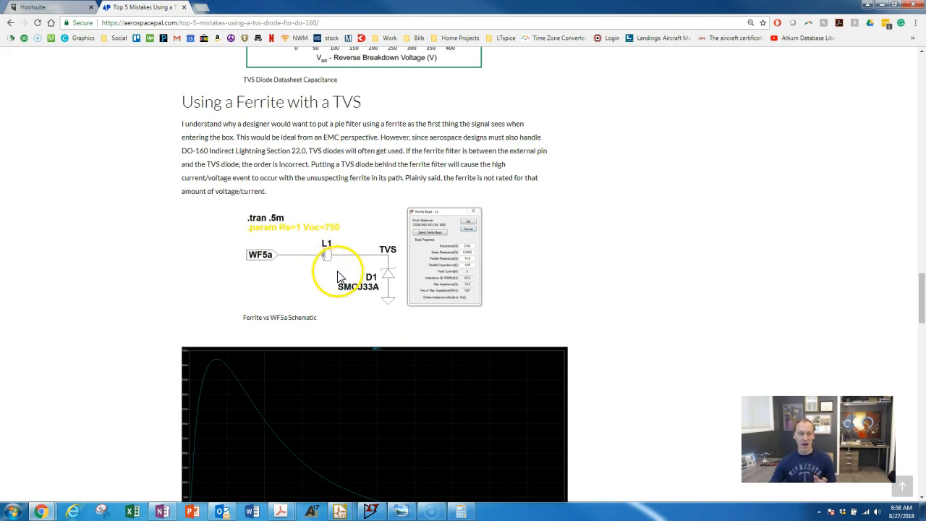
scroll("down", 3)
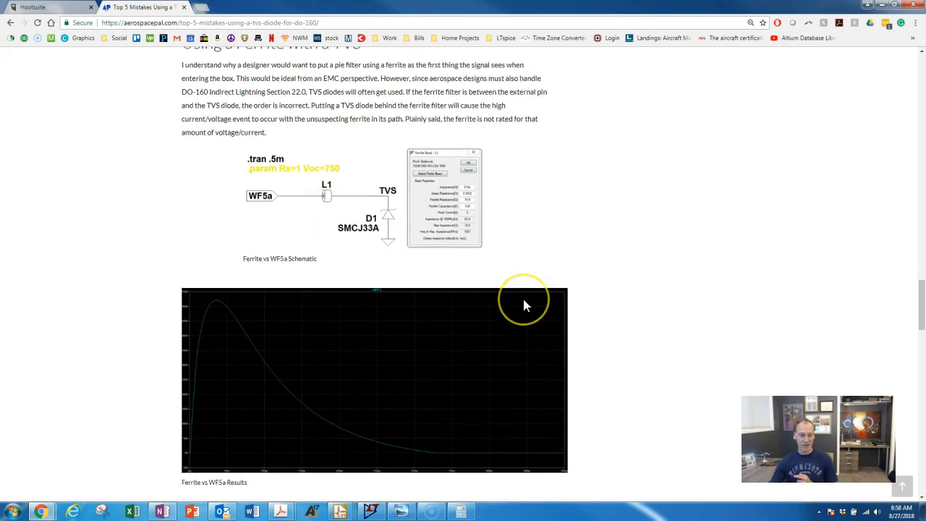
scroll("down", 3)
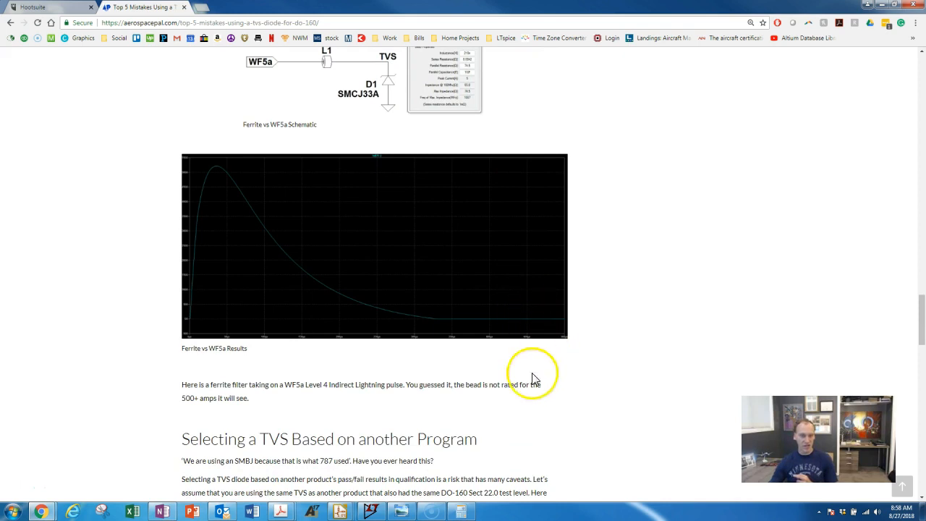
mouse_move(243, 284)
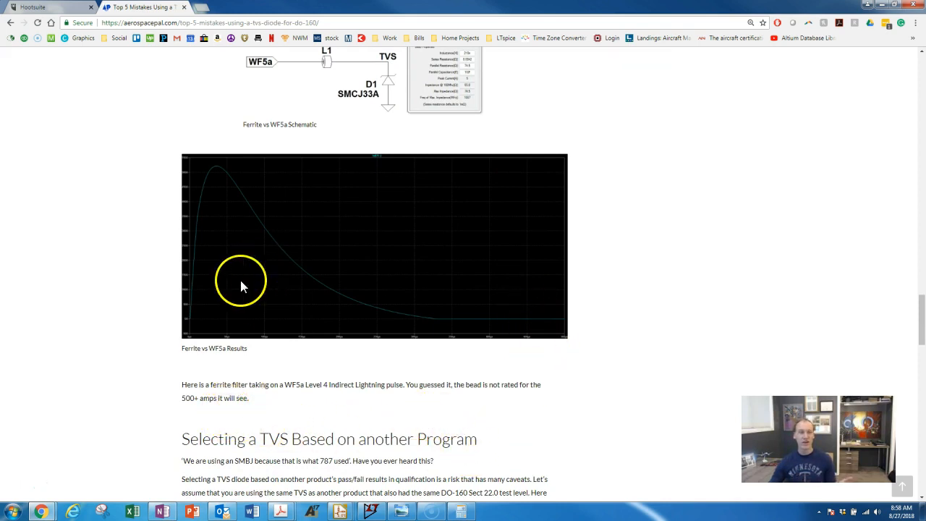
mouse_move(416, 294)
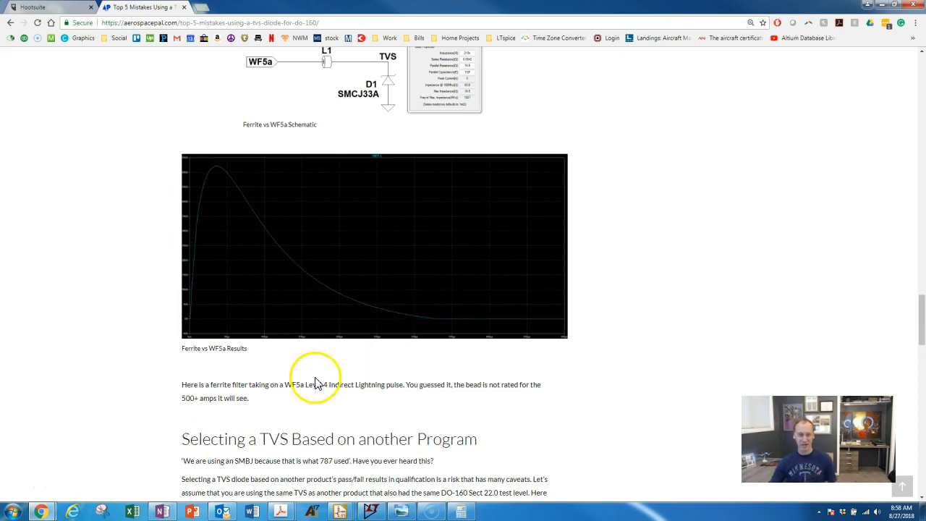
mouse_move(48, 473)
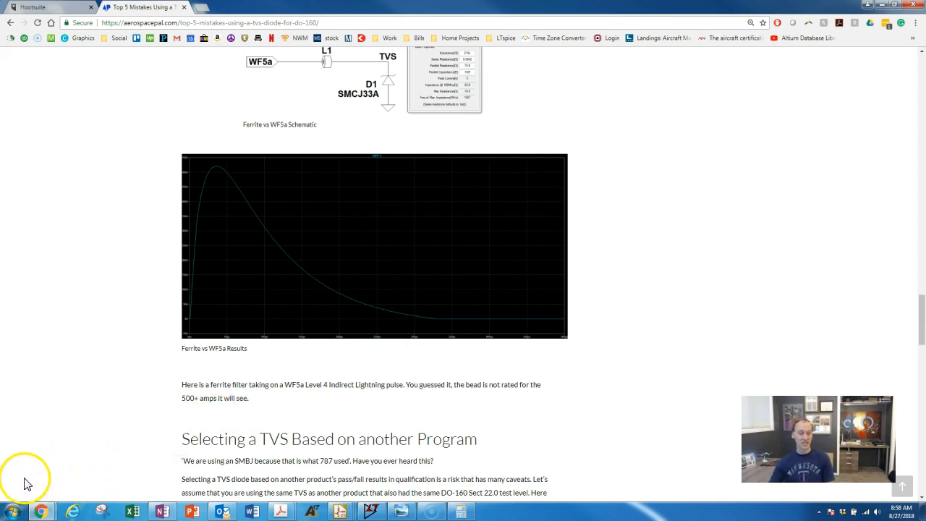
mouse_move(28, 488)
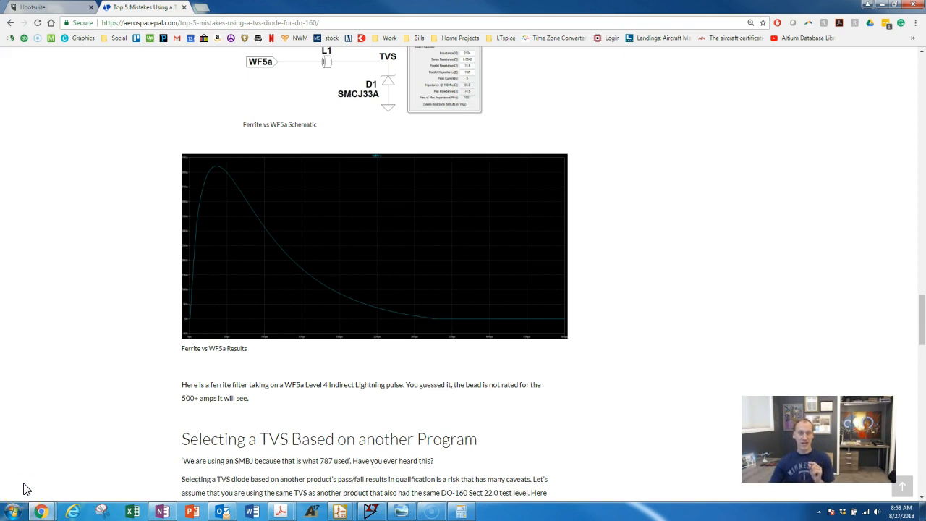